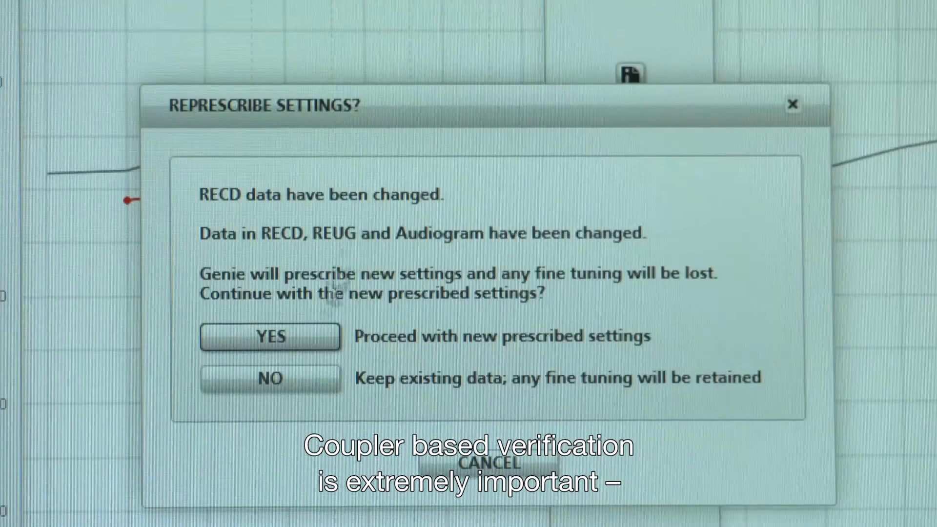
# - Confirm YES in Represcribe Settings to apply the new prescribed settings
pyautogui.click(269, 335)
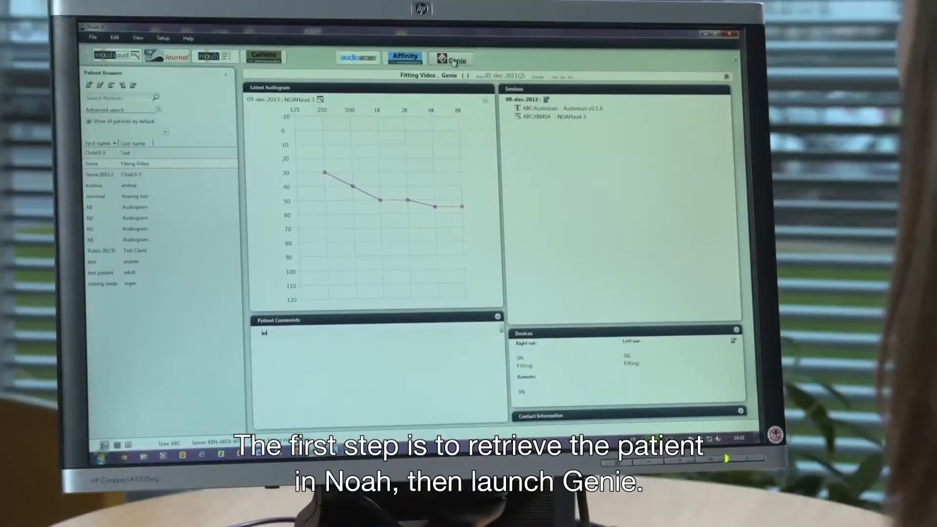
# - Launch the Genie module from Noah for the Fitting Video patient
pyautogui.click(451, 57)
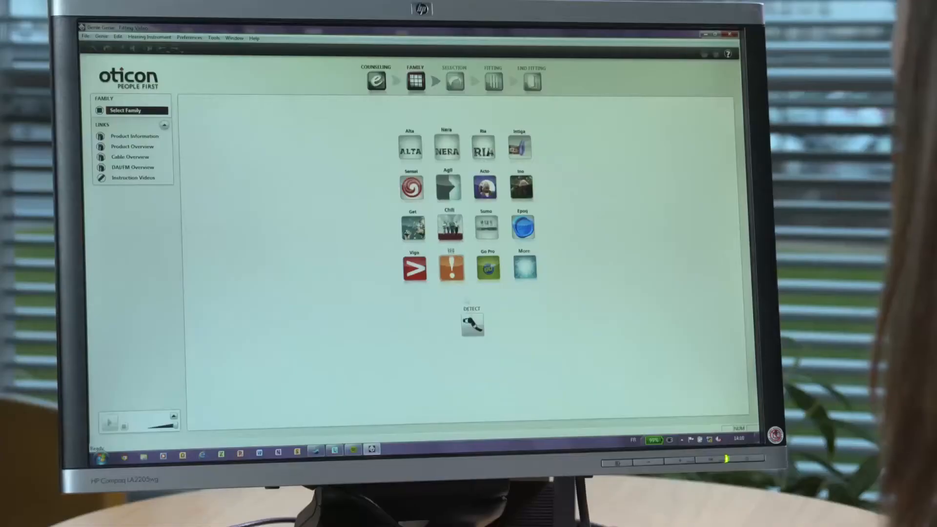
# - Detect the Sensei Pro BTE by cable and dismiss the Pediatric Settings and Be Careful dialogs
pyautogui.click(472, 324)
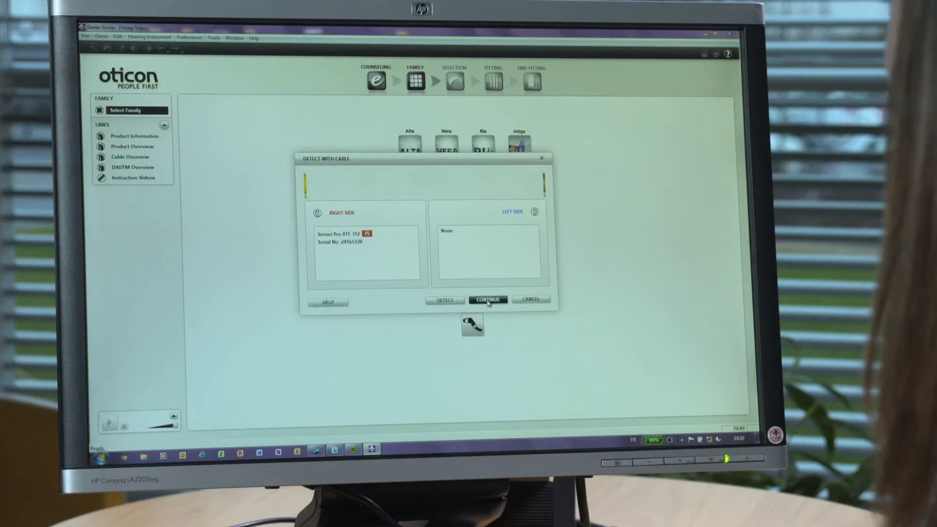
pyautogui.click(487, 299)
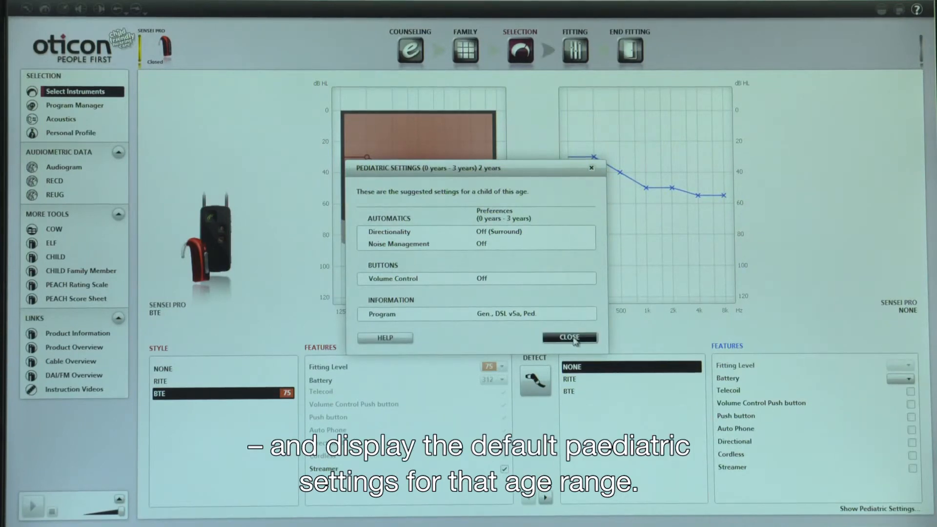
pyautogui.click(568, 337)
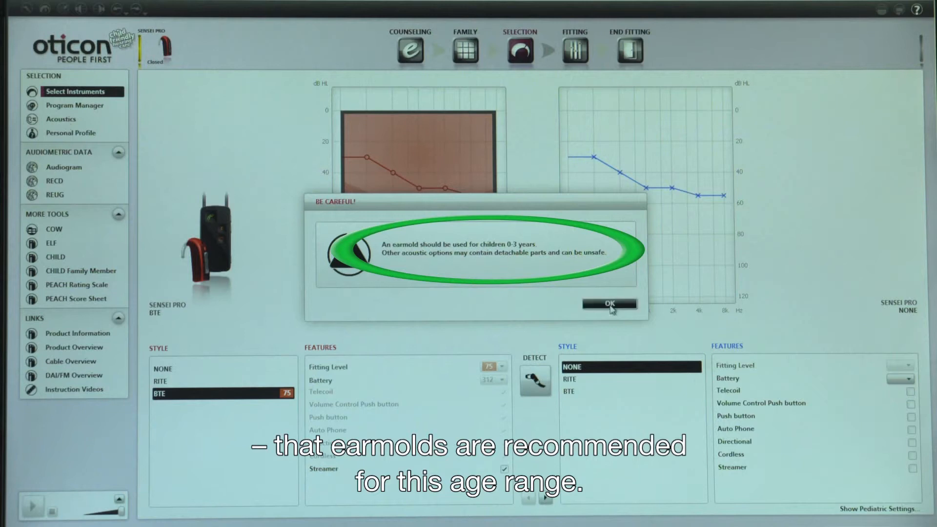
pyautogui.click(609, 304)
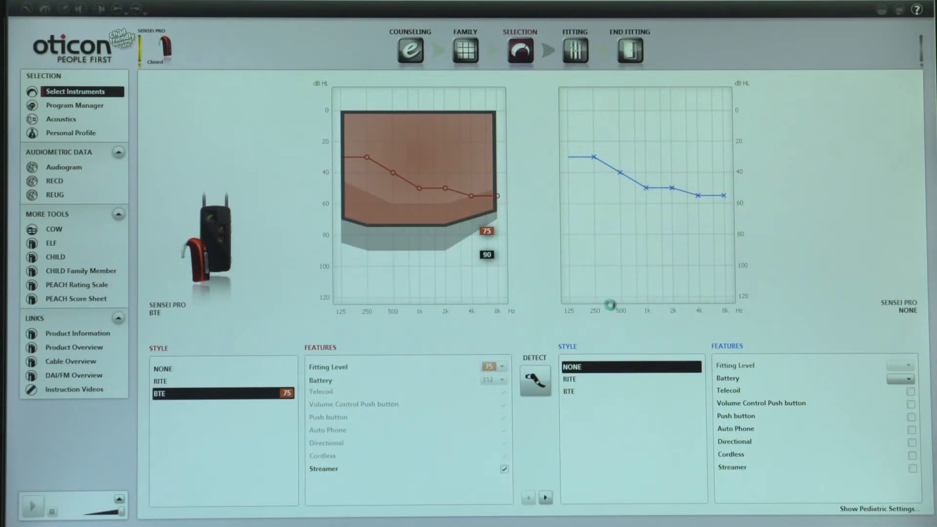
# - In Selection > Acoustics, set Hook/Corda to 9 dB damped (C), then return to audiometric data
pyautogui.click(60, 119)
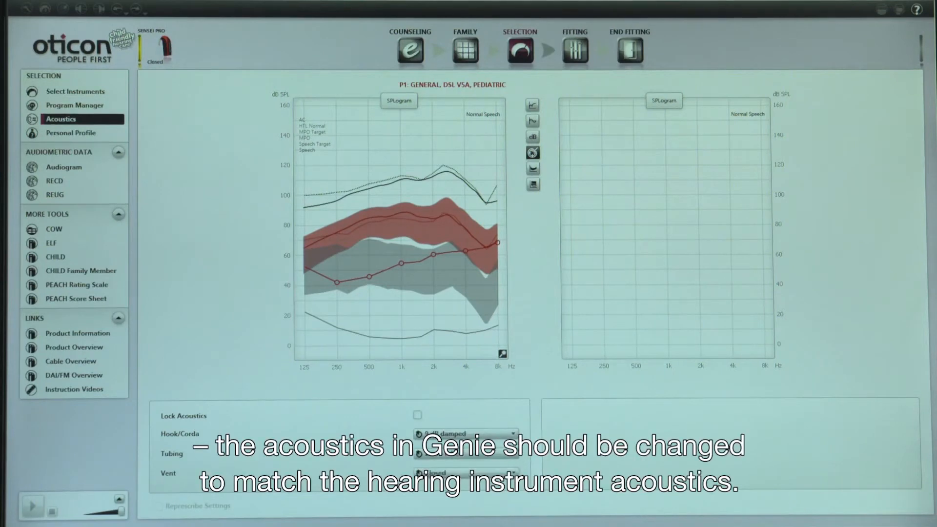
pyautogui.click(466, 433)
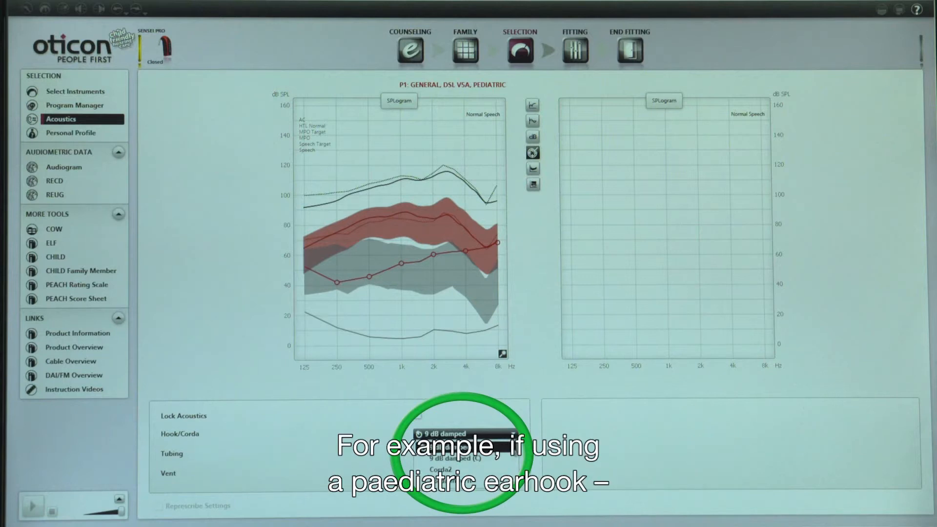
pyautogui.click(465, 433)
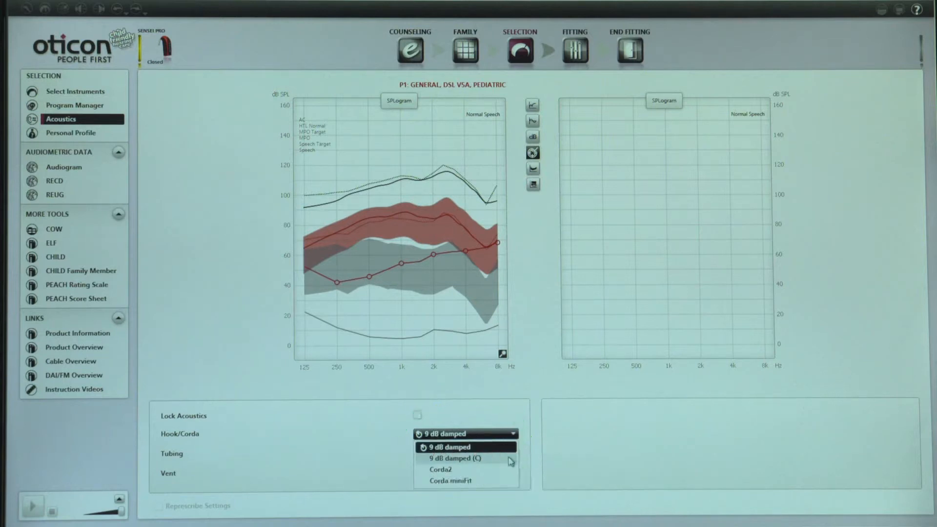
pyautogui.click(456, 459)
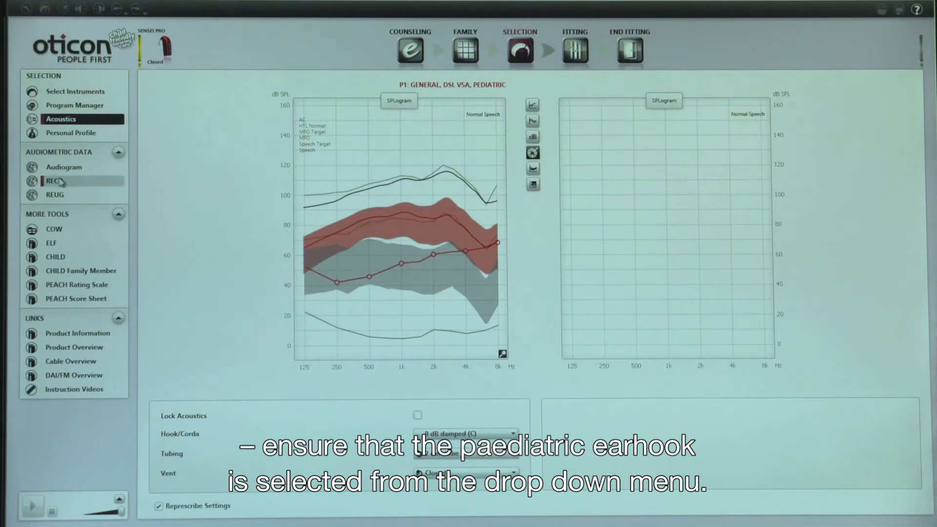
pyautogui.click(64, 167)
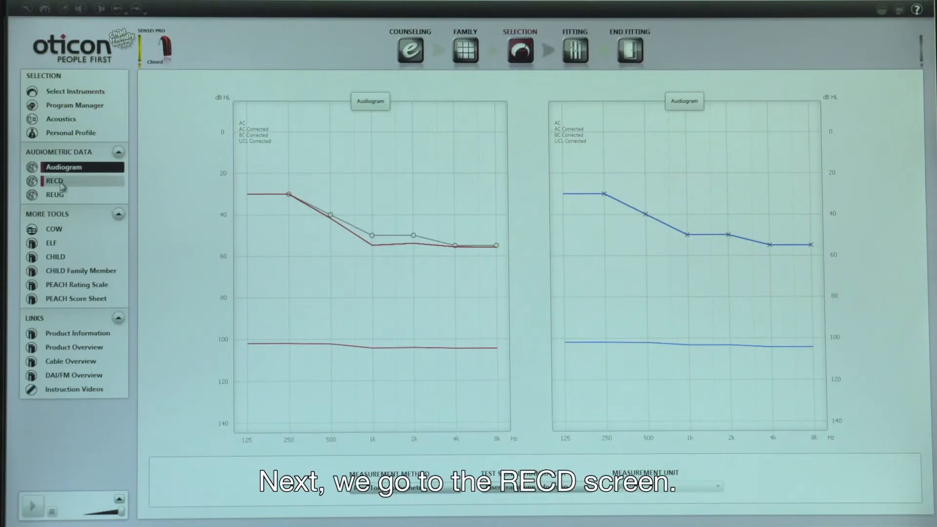
# - Show the RECD screen under Audiometric Data
pyautogui.click(53, 182)
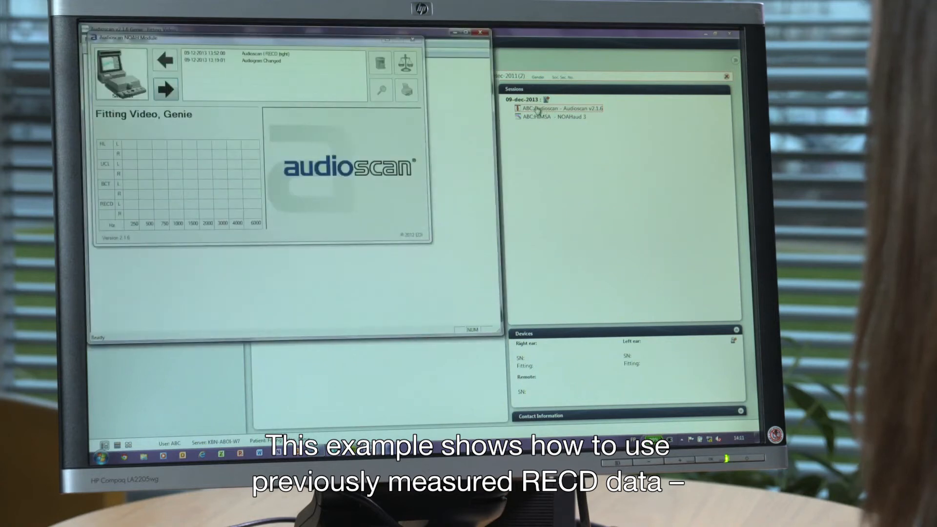
# - Transfer the Audioscan RECD session into the fitting via the Audioscan NOAH Module
pyautogui.click(270, 53)
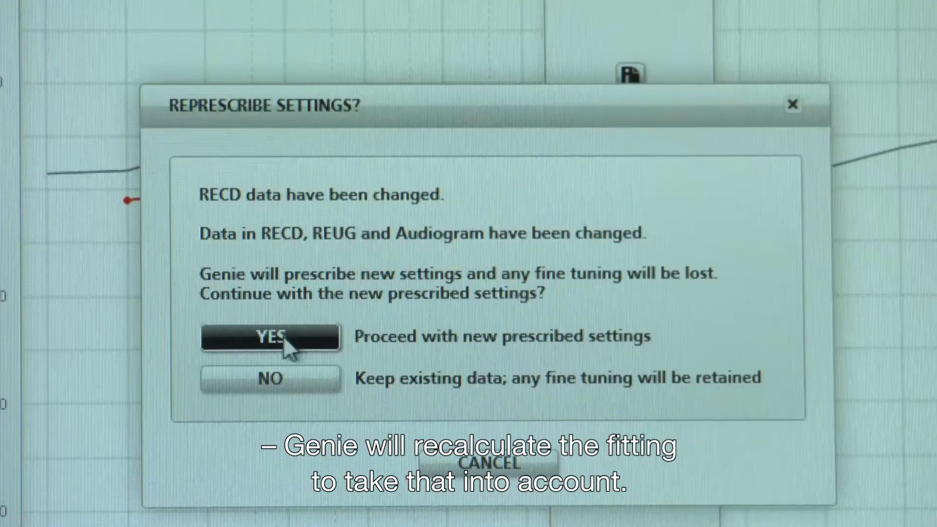
# - Accept YES to represcribe with the changed RECD and close Genie back to Noah
pyautogui.click(271, 336)
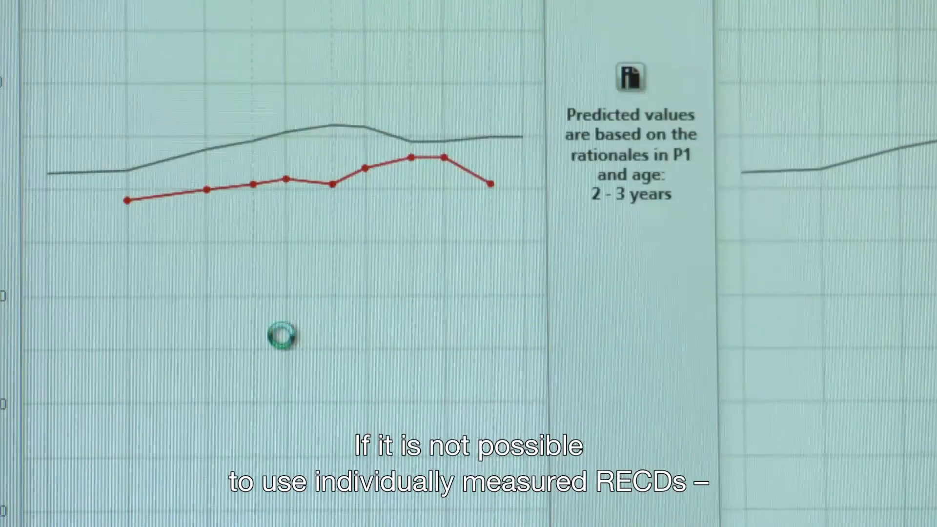
pyautogui.click(629, 30)
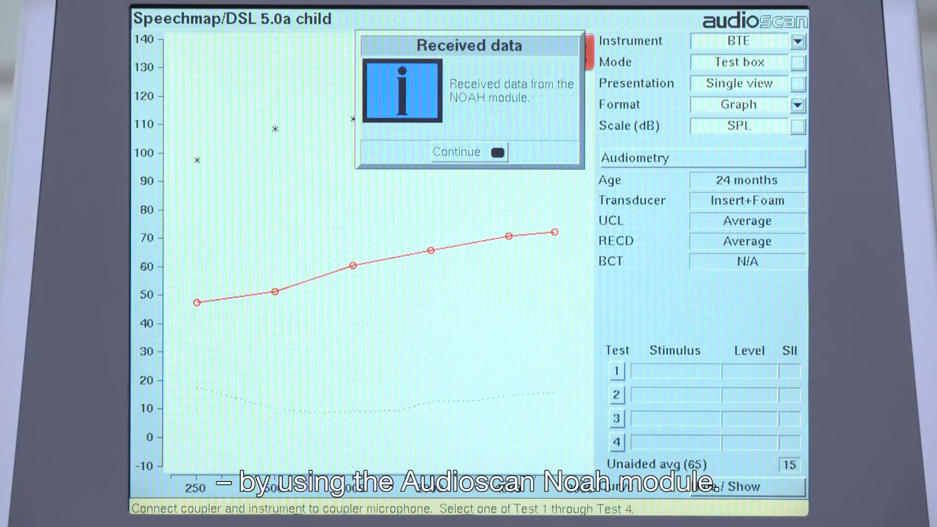
# - Continue past the Received Data notice and confirm the entered RECD table
pyautogui.click(467, 151)
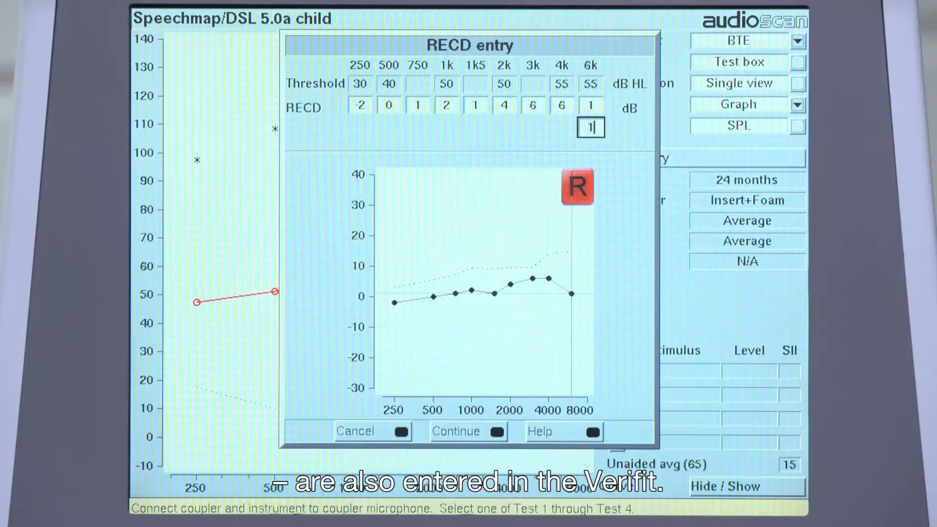
pyautogui.click(455, 431)
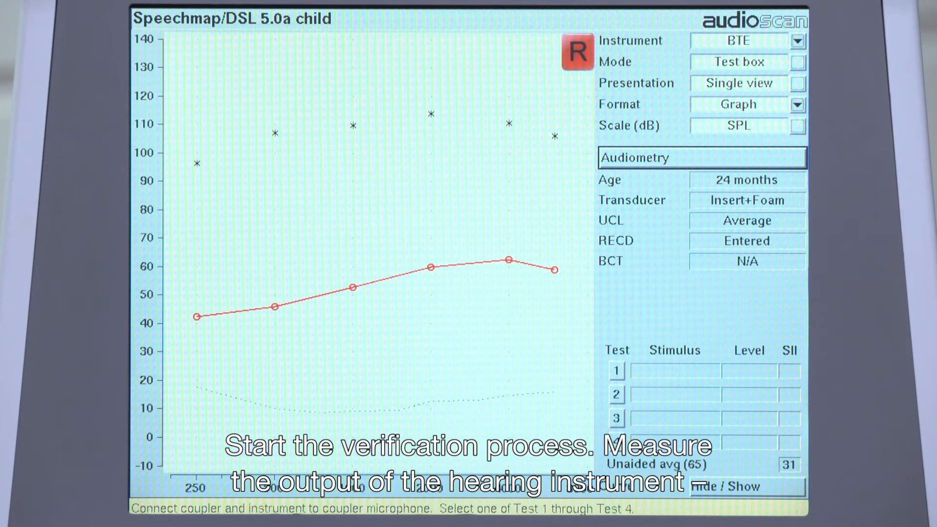
# - Measure Test 1 at Avg (65) and Test 2 at Loud (75), then select Test 3
pyautogui.click(616, 370)
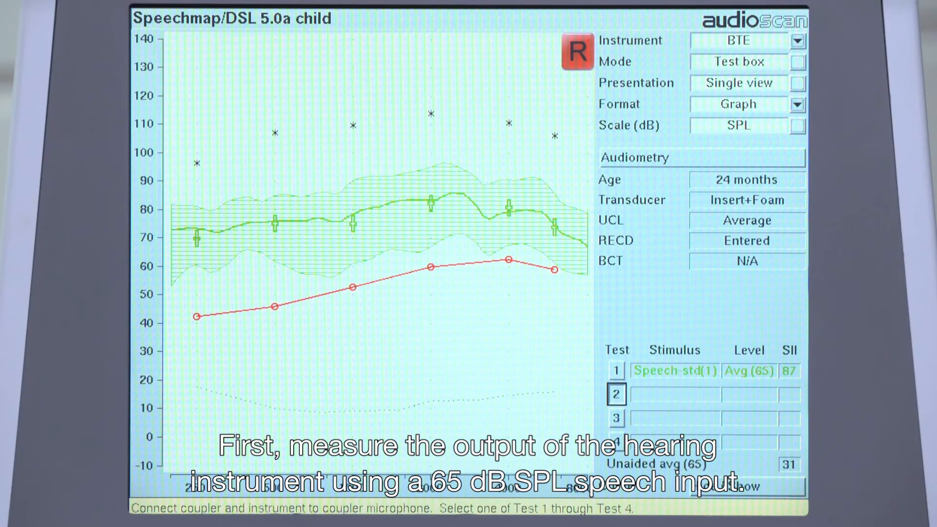
pyautogui.click(615, 394)
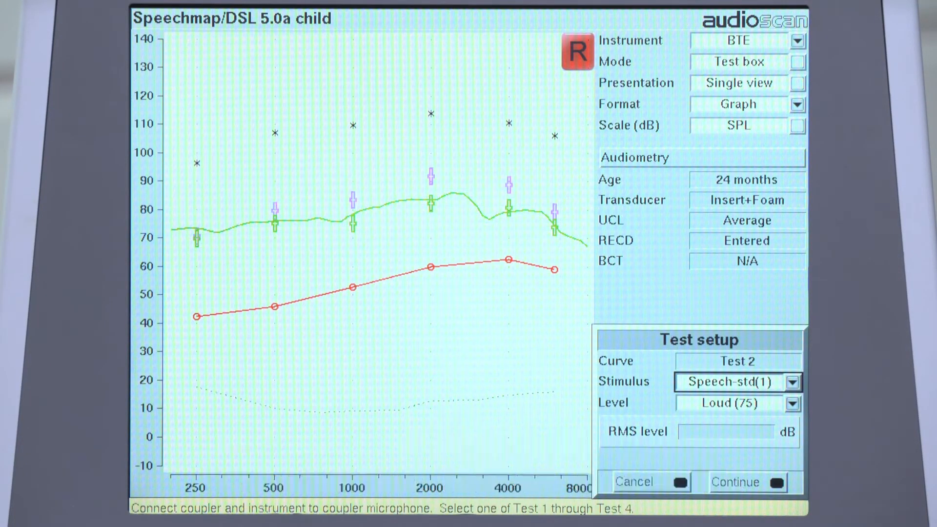
pyautogui.click(746, 481)
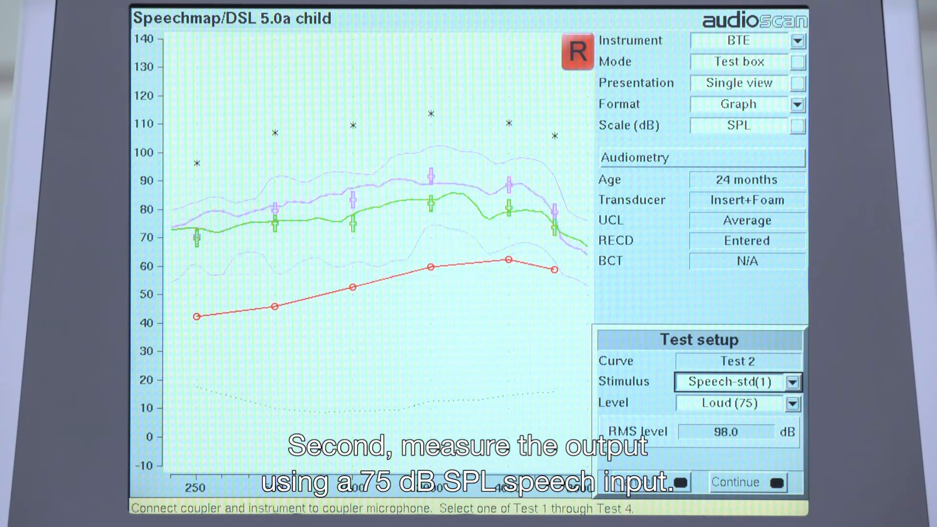
pyautogui.click(746, 483)
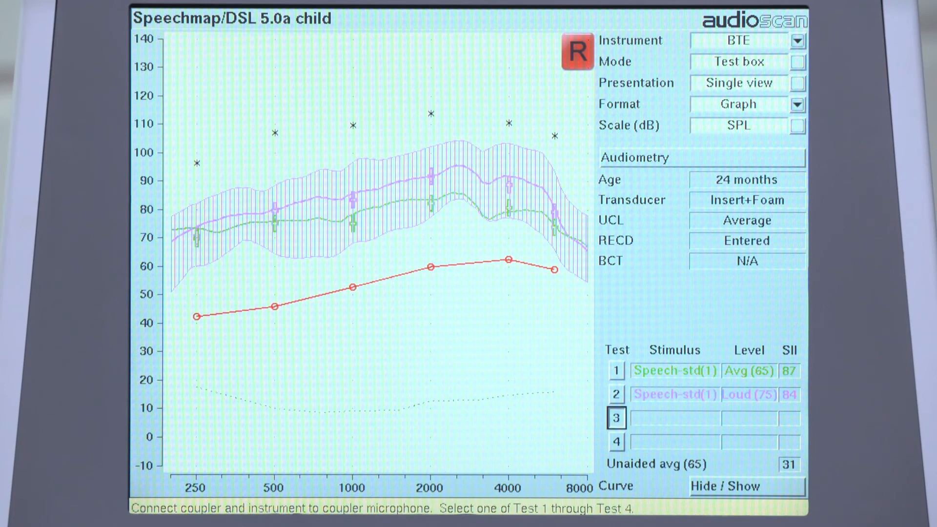
pyautogui.click(616, 419)
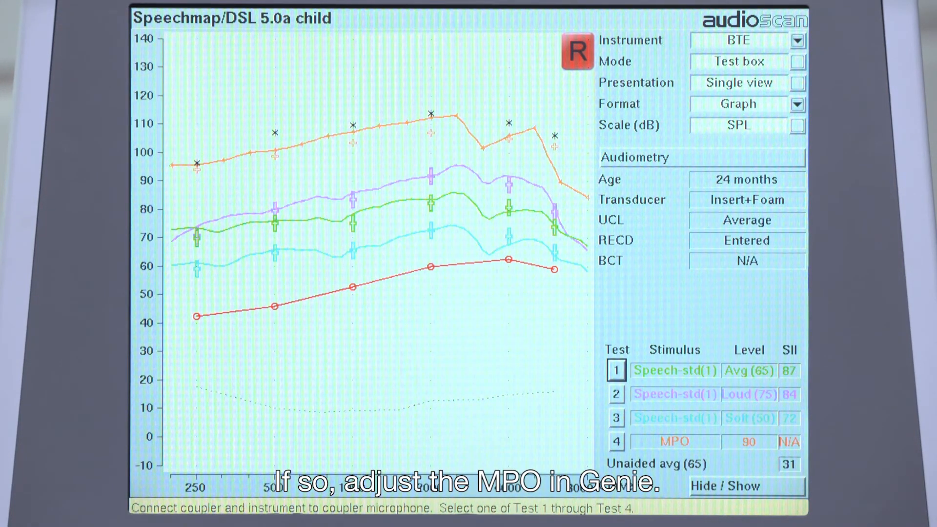
# - Reselect Test 4 to re-measure the 90 dB MPO against the UCL markers
pyautogui.click(616, 441)
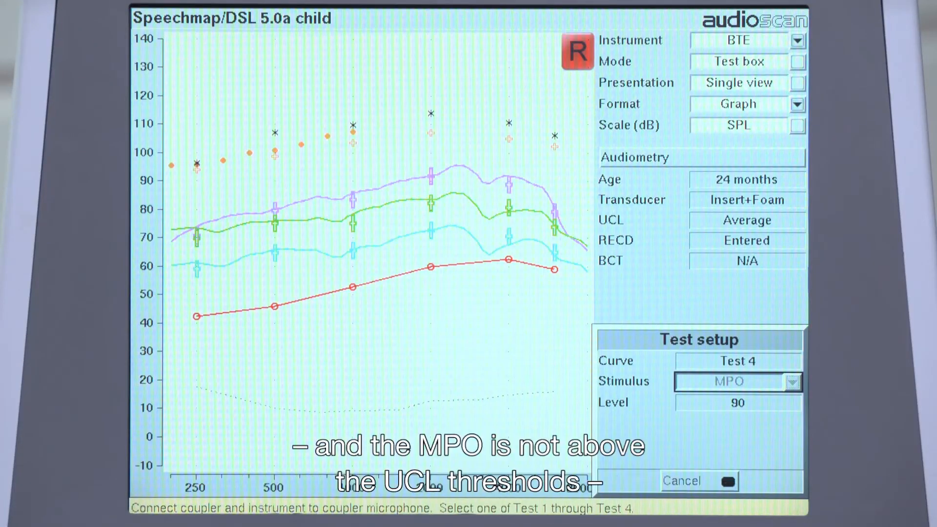